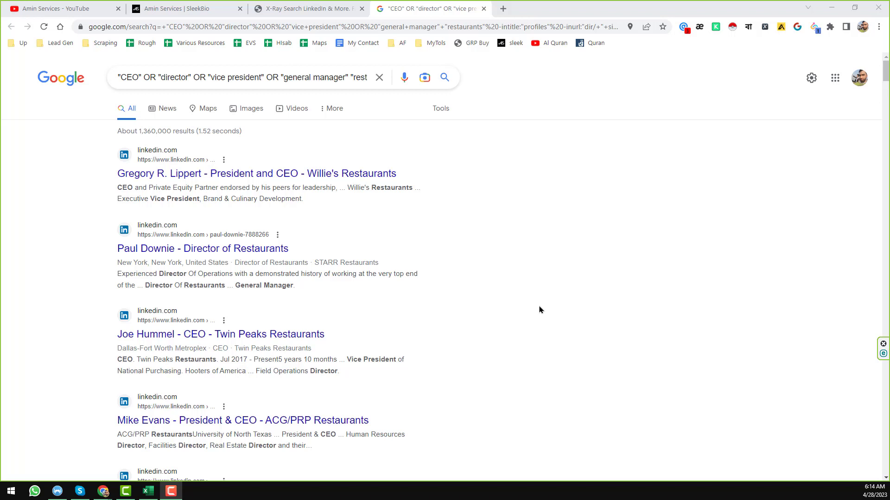
- Browse the Amin Services channel's videos and follow its My Contact banner link to the SleekBio page
scroll("down", 3)
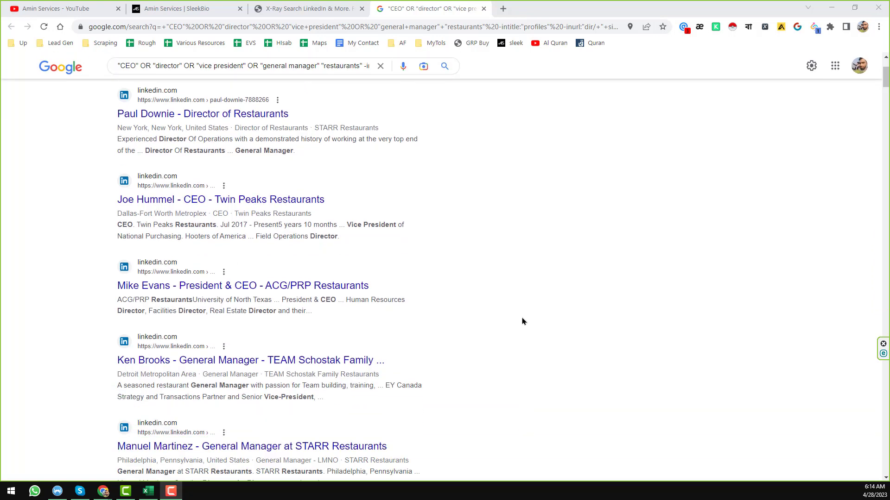
scroll("down", 3)
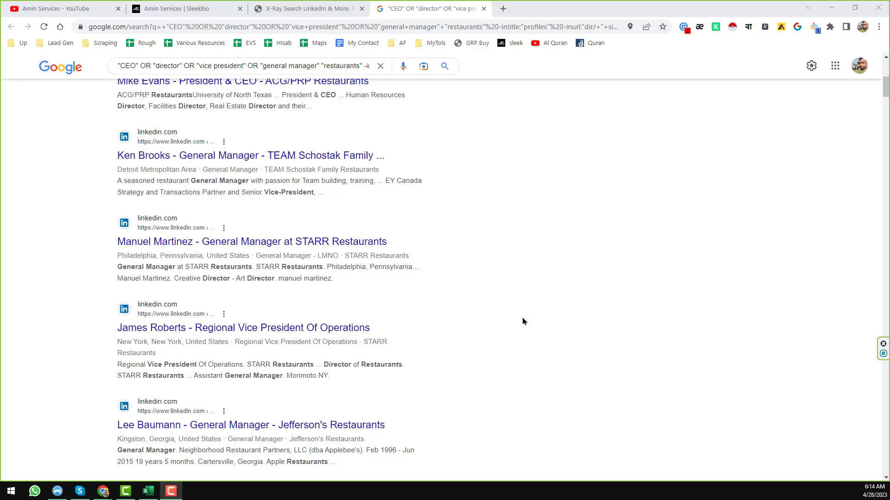
mouse_move(251, 83)
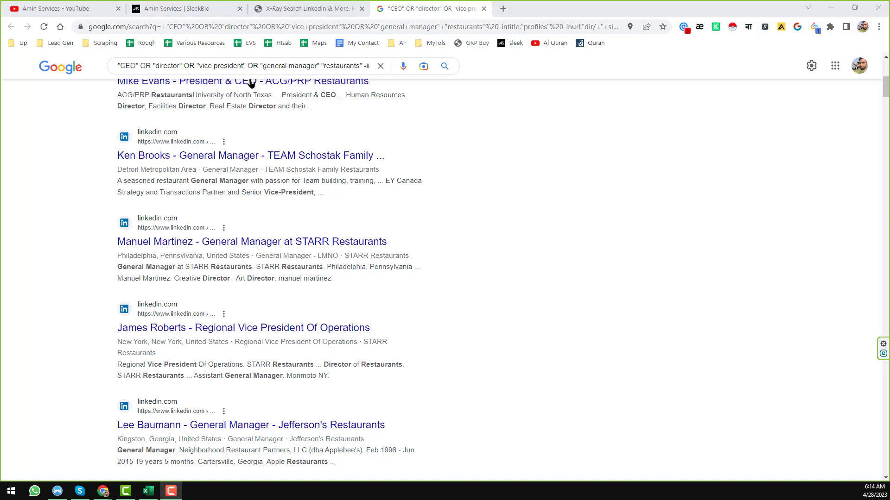
left_click(63, 9)
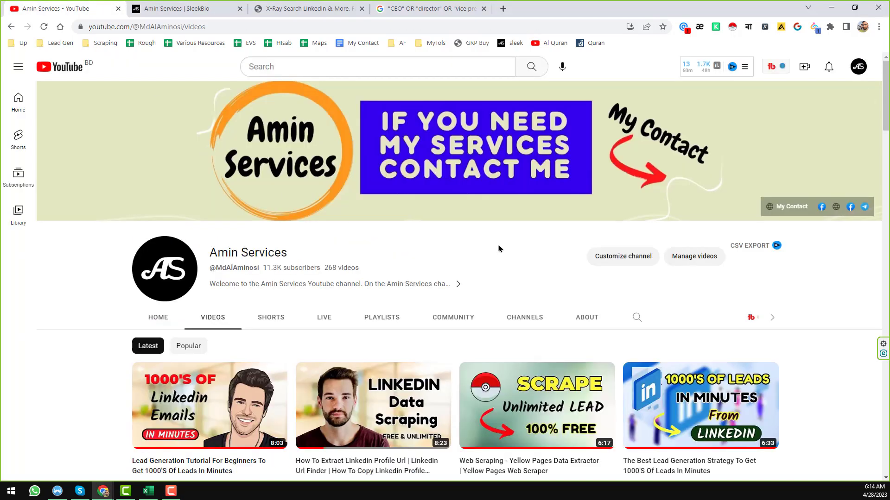
scroll("down", 3)
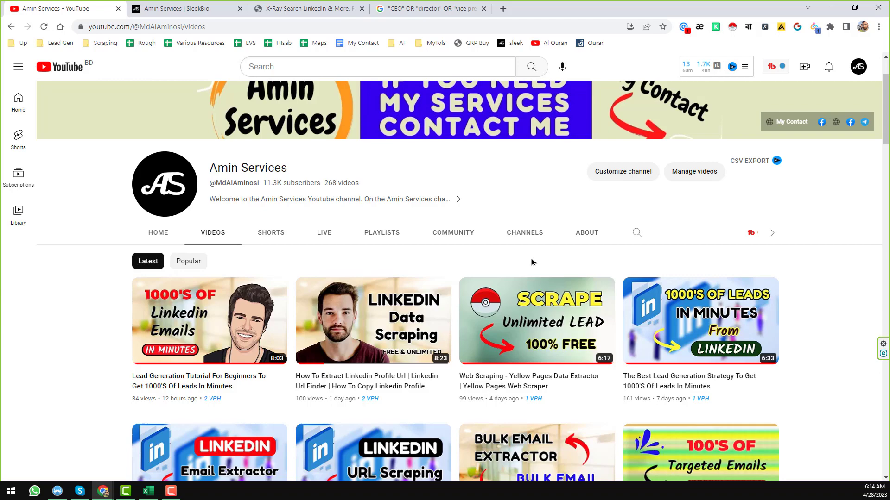
scroll("down", 3)
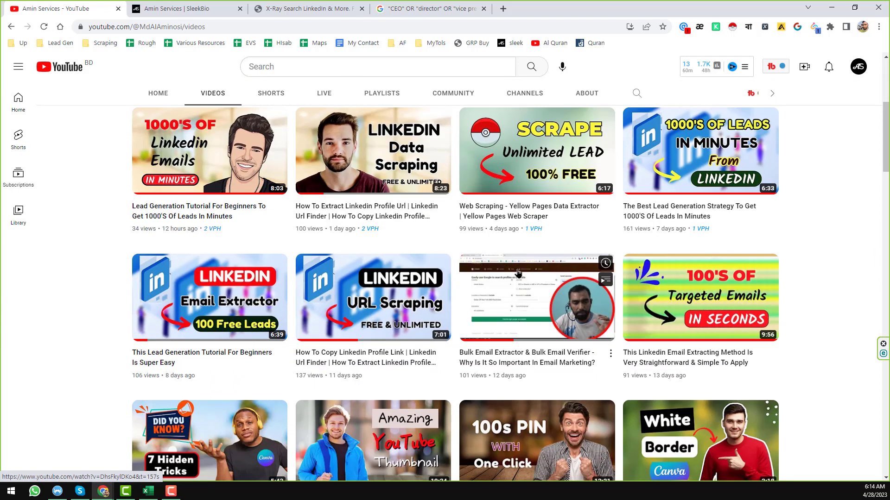
scroll("up", 3)
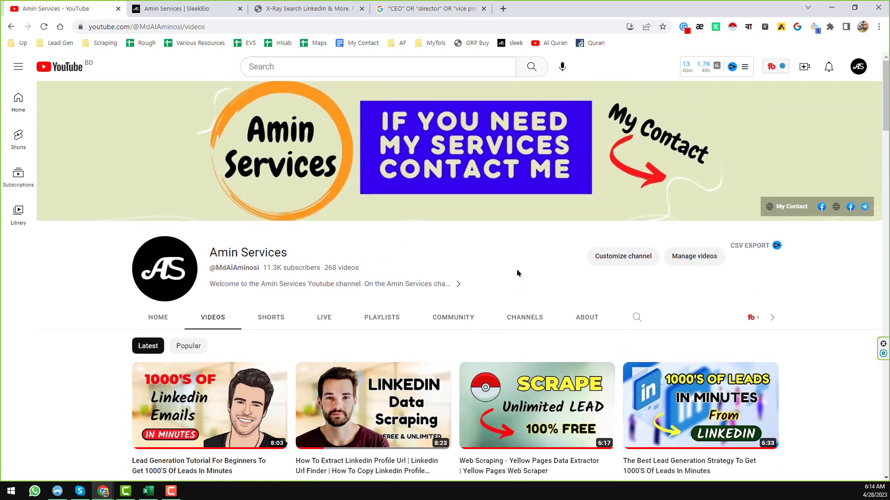
mouse_move(477, 264)
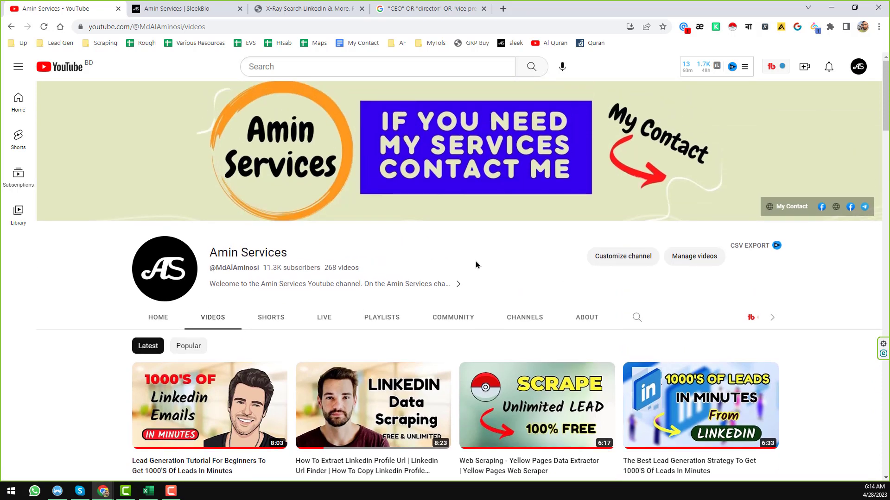
mouse_move(794, 208)
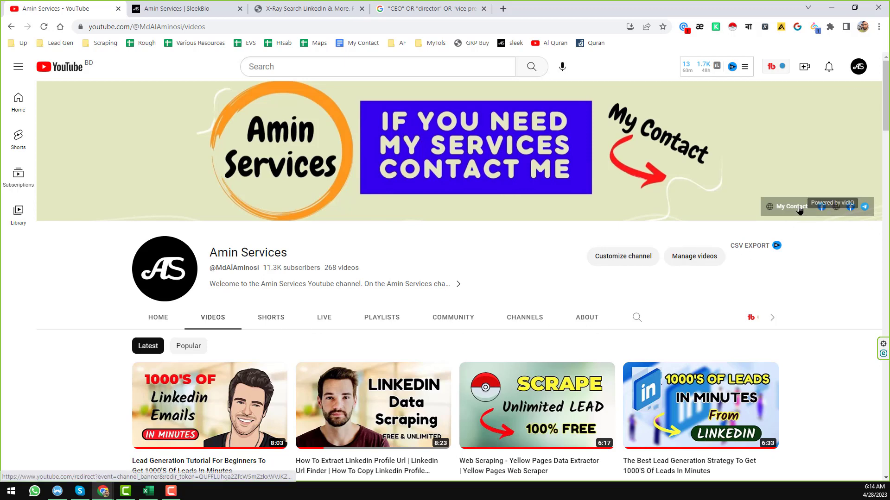
left_click(187, 9)
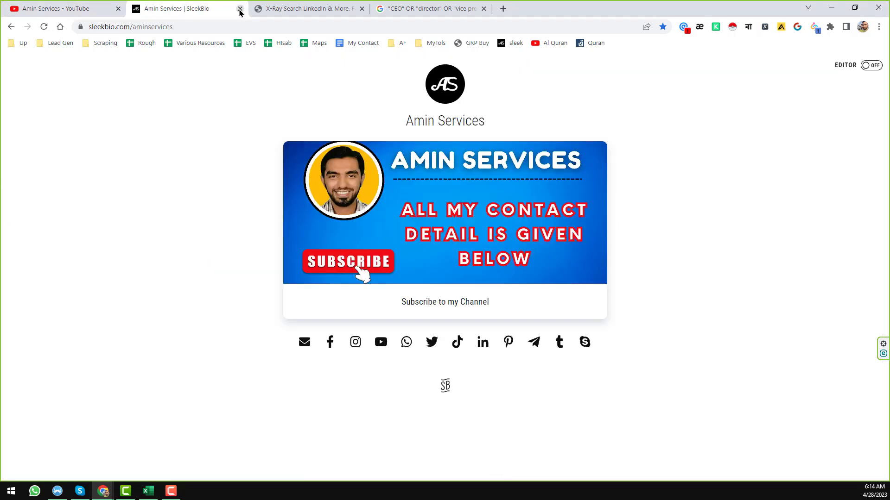
- Close the SleekBio page and return to Recruit'em's dialog with the generated Google X-ray URL
left_click(239, 8)
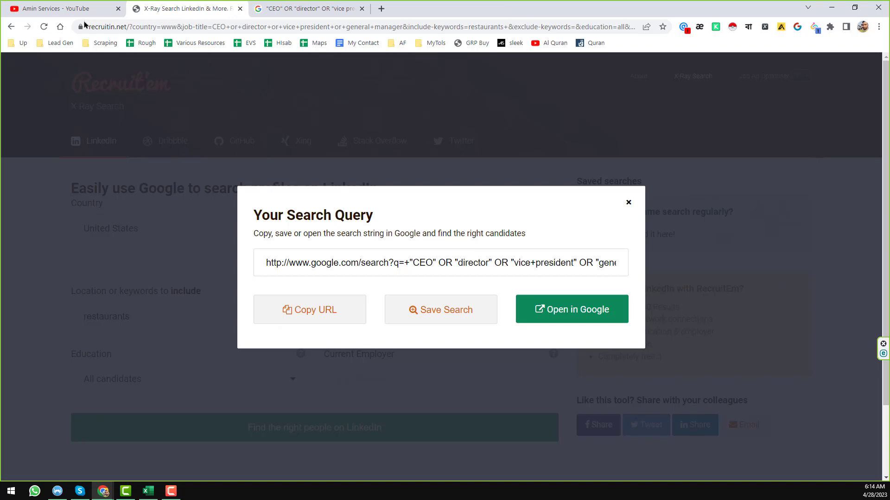
left_click(57, 8)
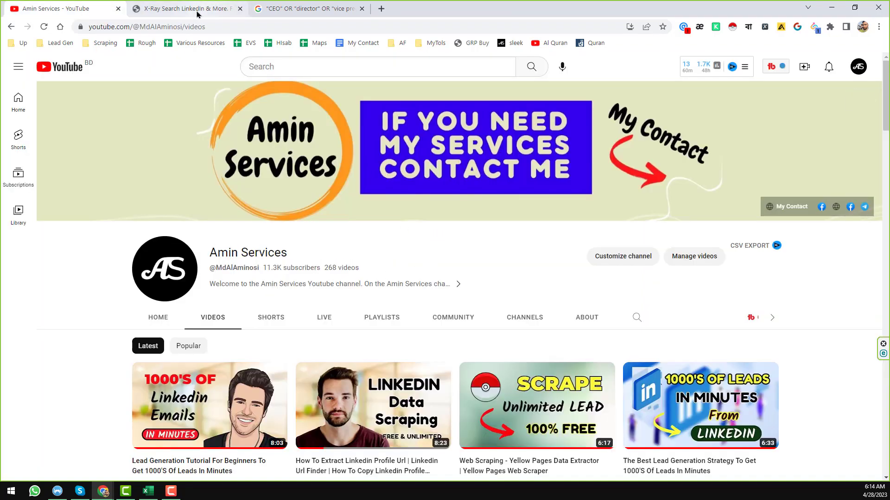
left_click(181, 9)
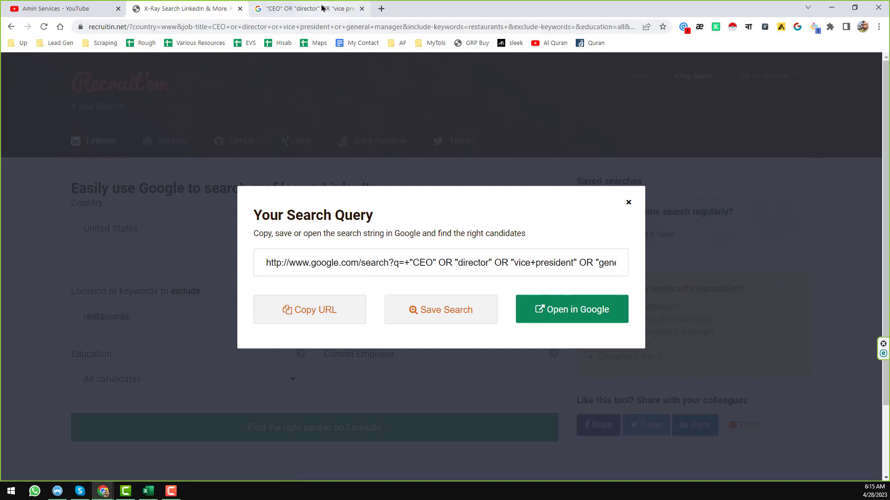
- Show the Google X-ray results listing LinkedIn restaurant CEO and director profiles
left_click(571, 309)
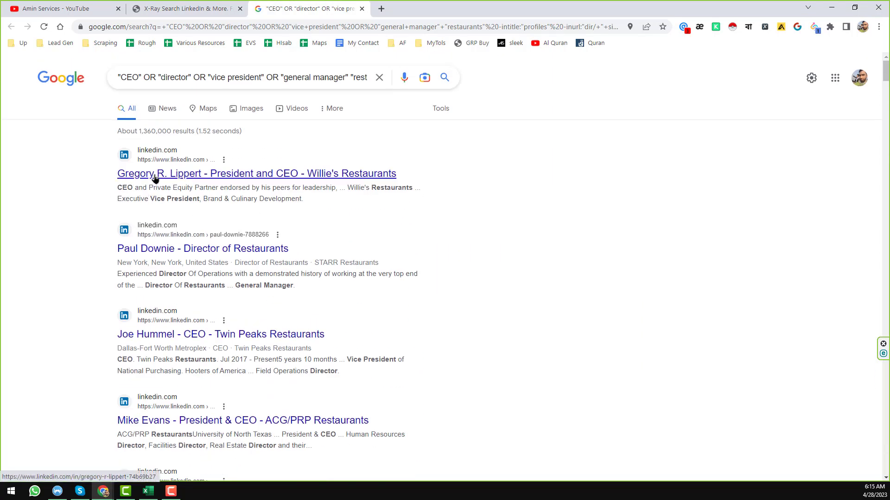
mouse_move(220, 179)
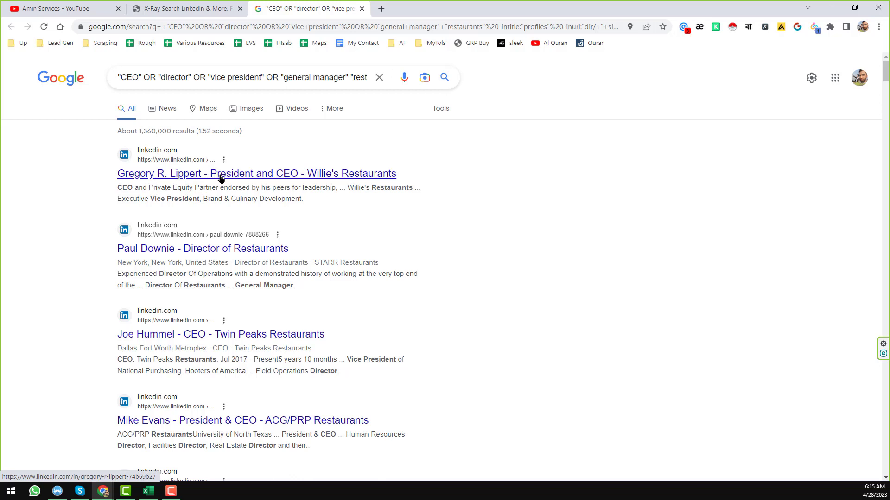
mouse_move(200, 212)
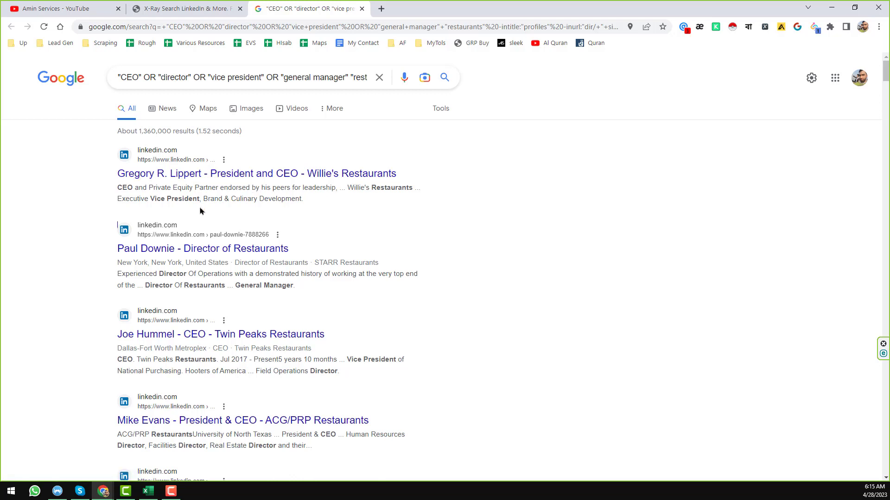
mouse_move(255, 249)
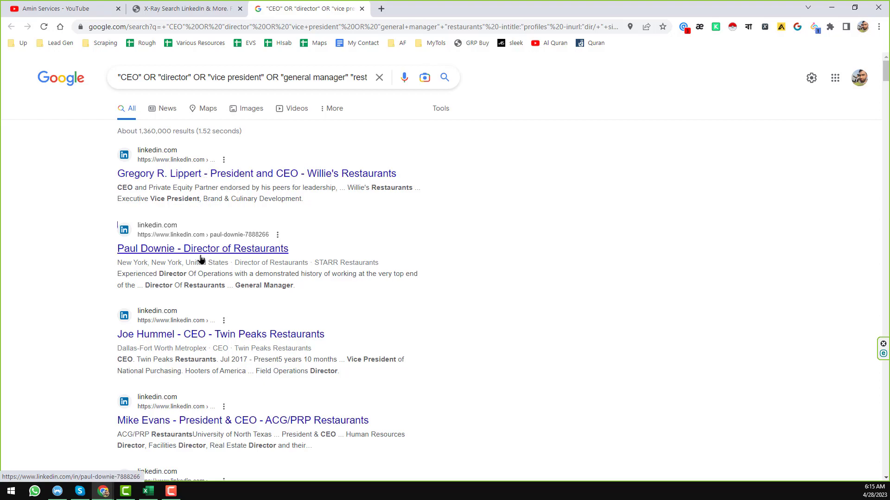
mouse_move(230, 235)
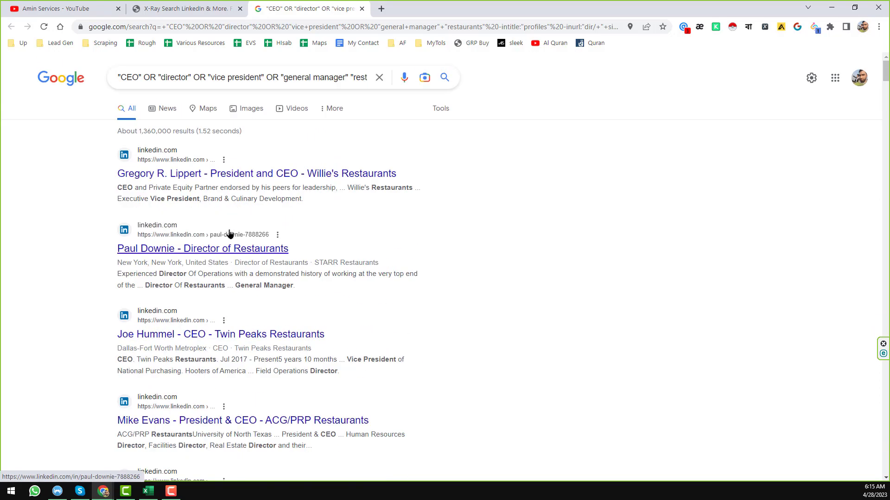
mouse_move(353, 264)
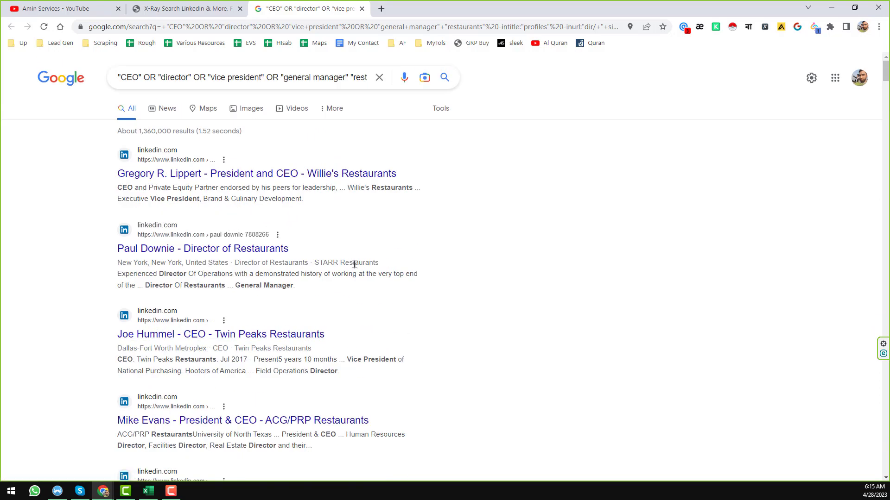
mouse_move(427, 239)
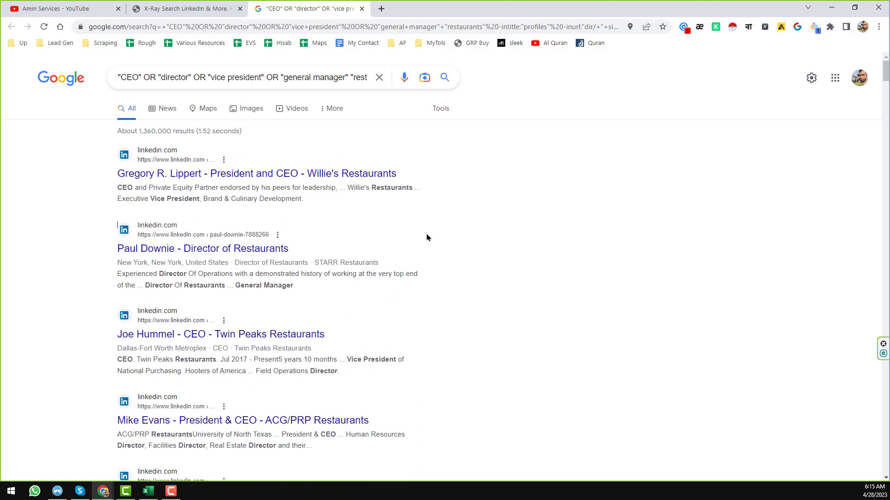
mouse_move(575, 180)
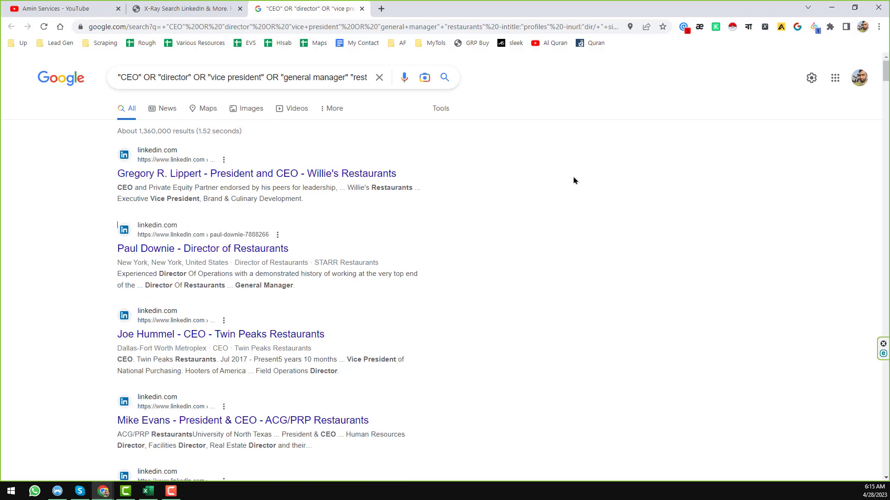
- Reach the XPath Helper extension's Chrome Web Store page from its toolbar icon menu
right_click(764, 27)
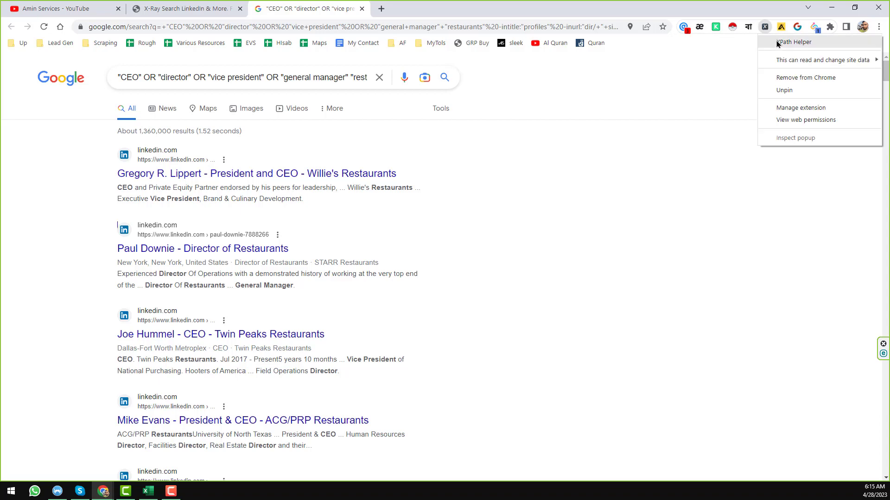
left_click(800, 108)
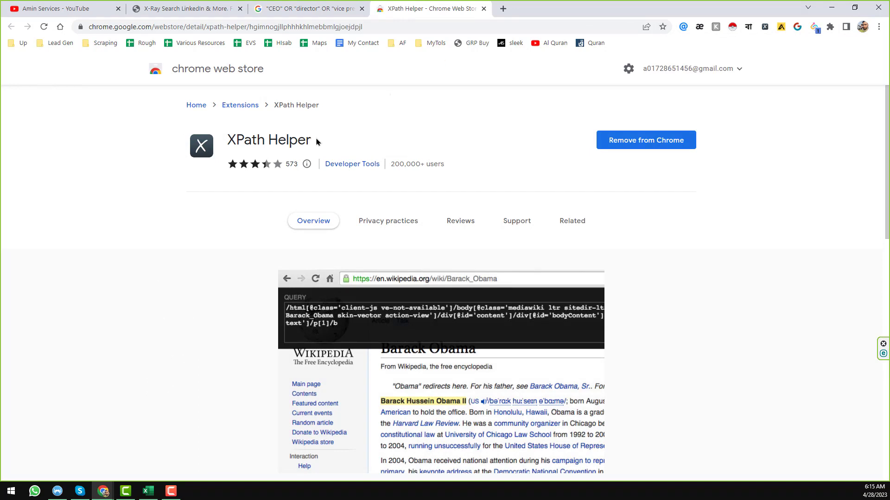
mouse_move(327, 146)
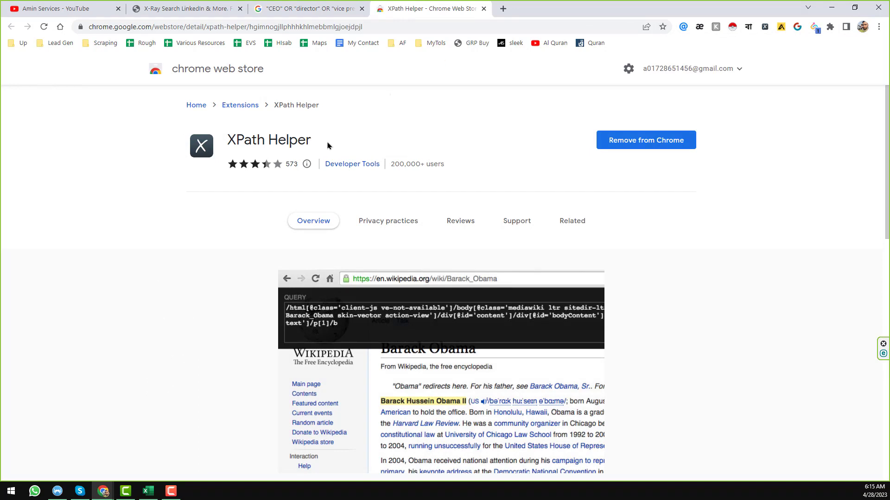
mouse_move(277, 142)
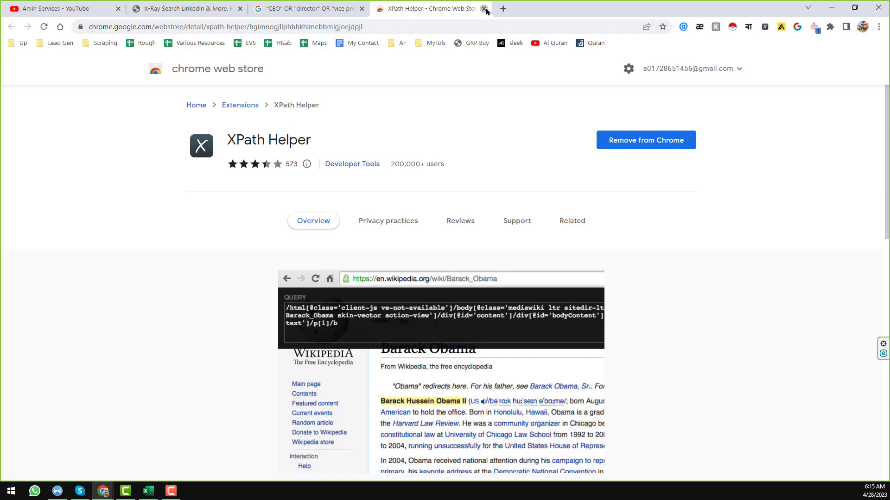
- Close the store page, activate XPath Helper and capture the XPath of the first result's profile title
left_click(485, 8)
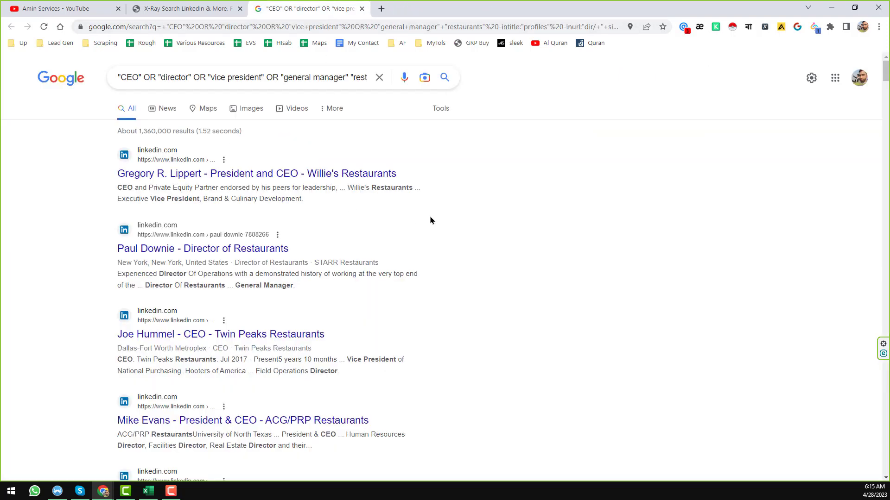
mouse_move(72, 207)
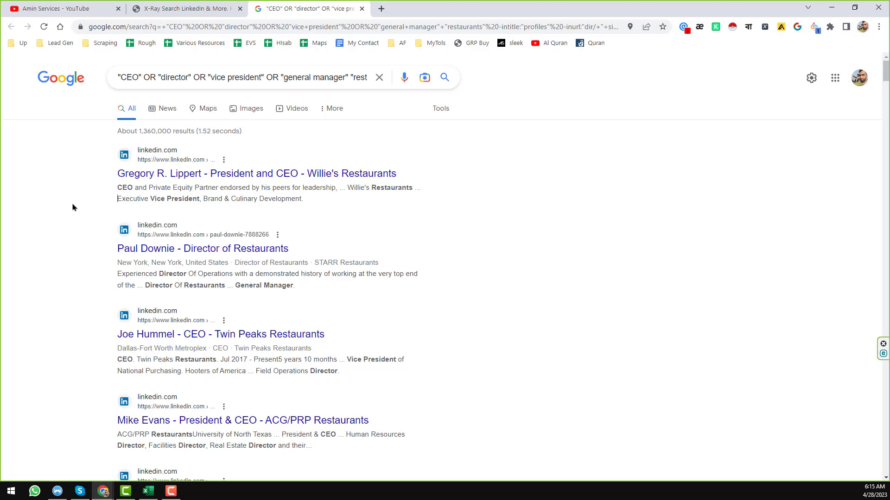
mouse_move(706, 93)
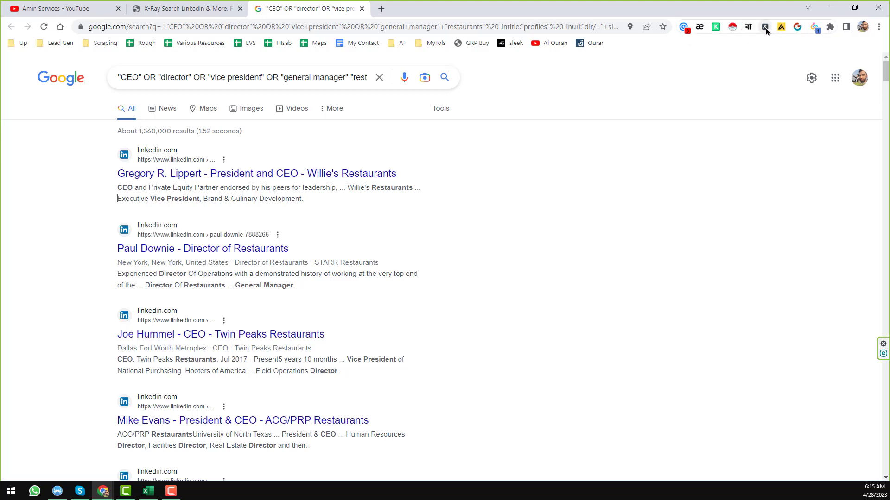
left_click(765, 27)
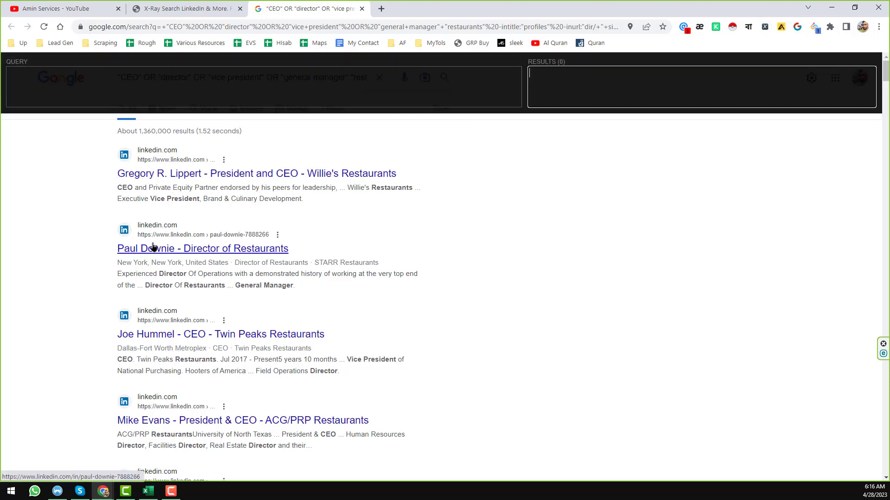
mouse_move(163, 186)
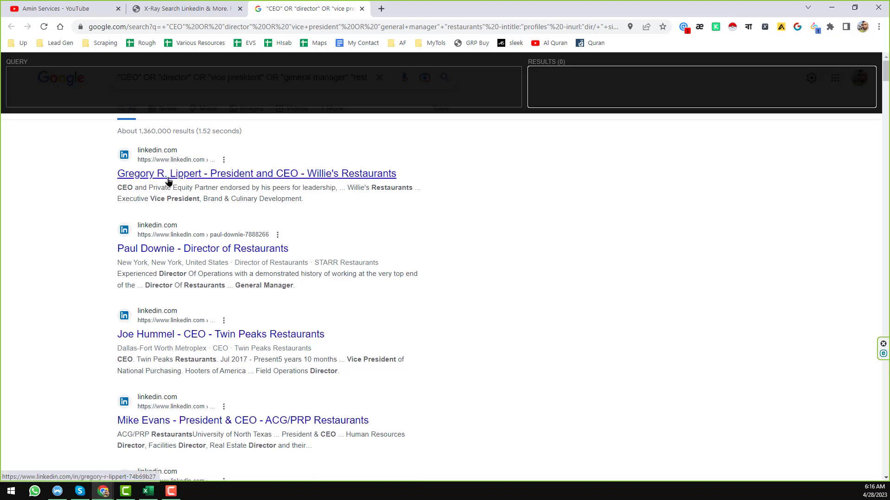
mouse_move(320, 185)
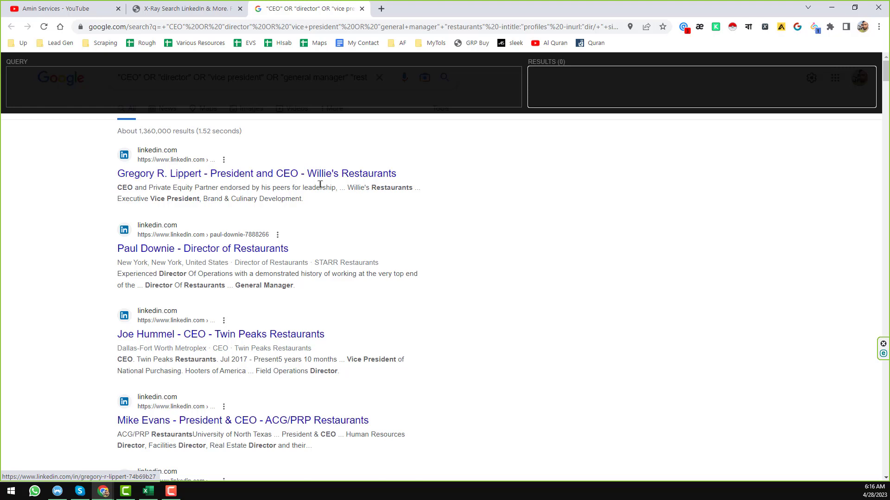
mouse_move(304, 156)
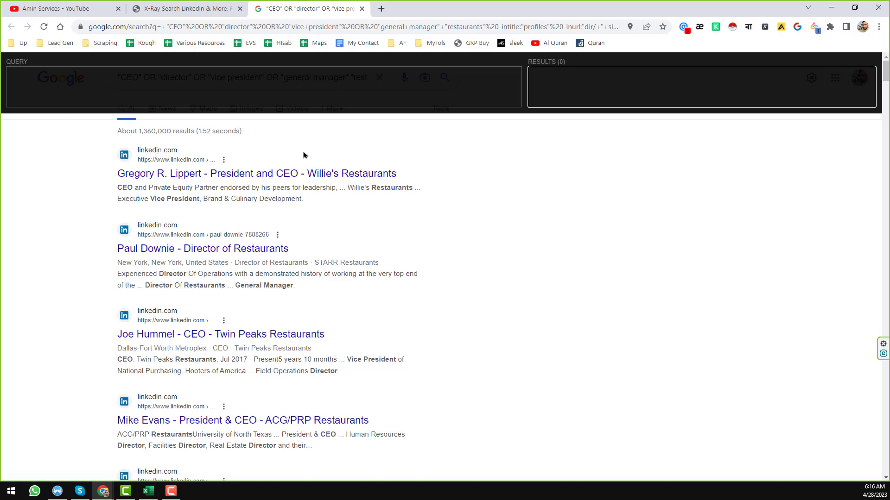
mouse_move(187, 173)
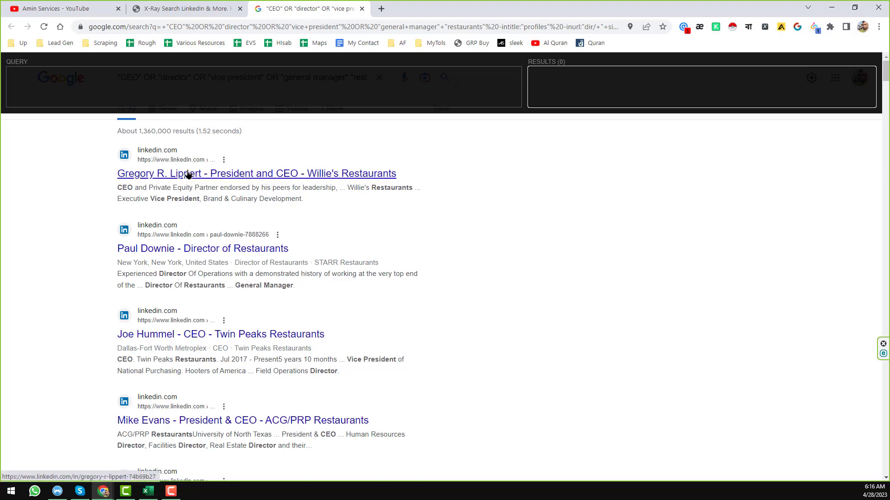
mouse_move(147, 187)
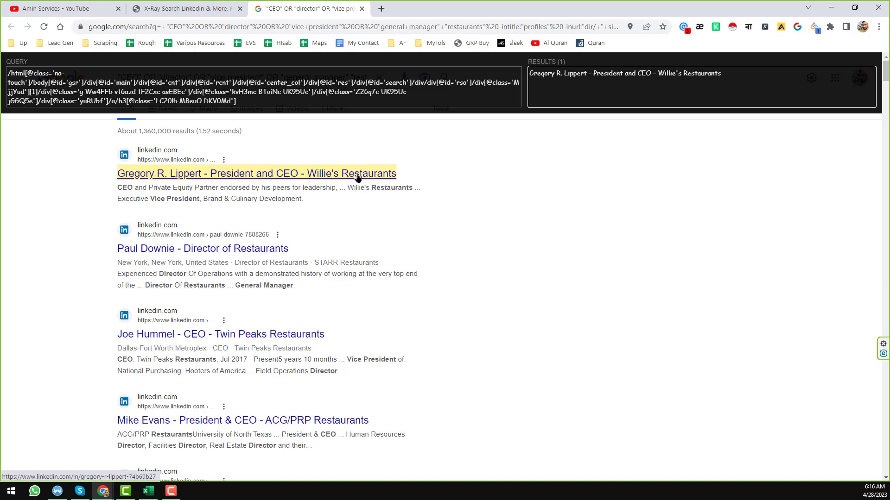
mouse_move(257, 176)
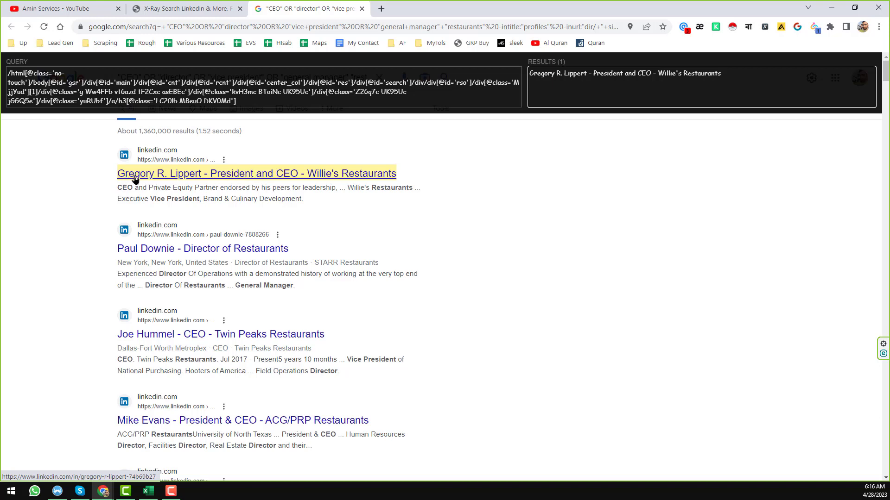
left_click(202, 248)
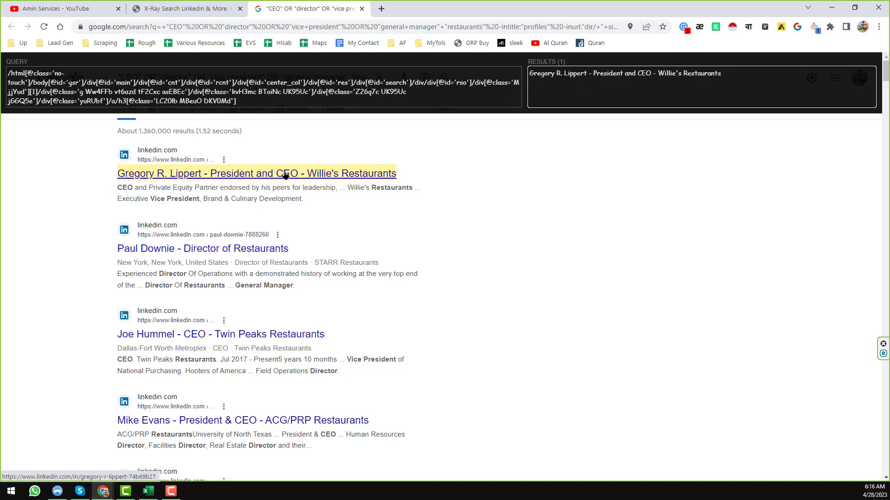
mouse_move(263, 167)
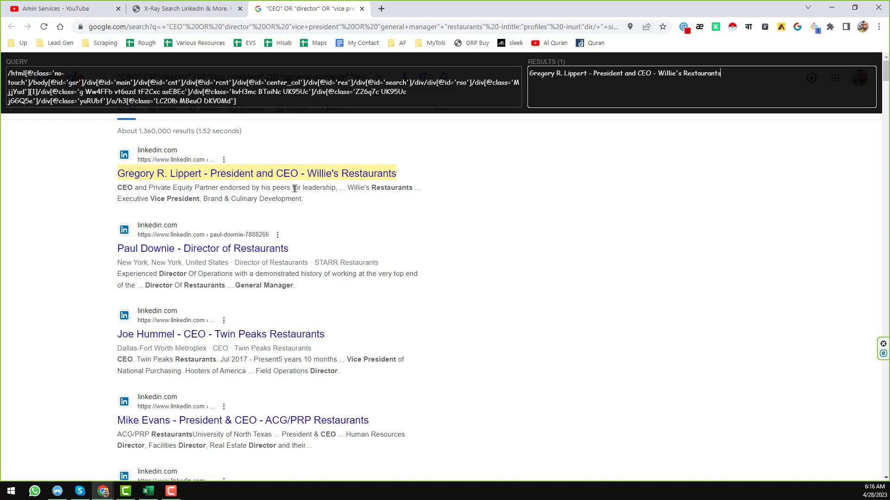
left_click(202, 248)
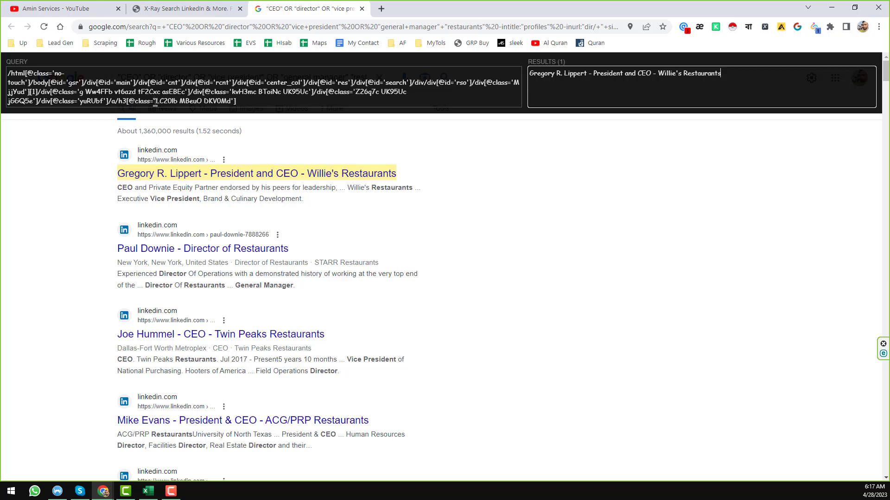
mouse_move(96, 117)
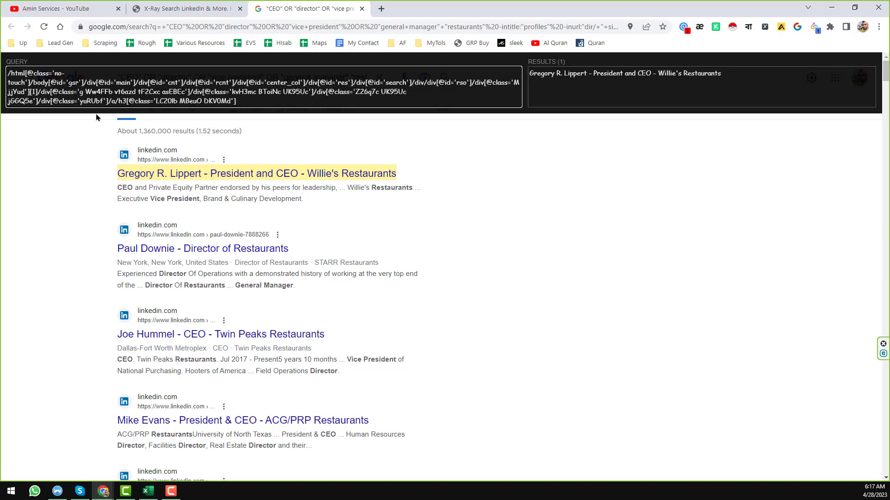
mouse_move(12, 128)
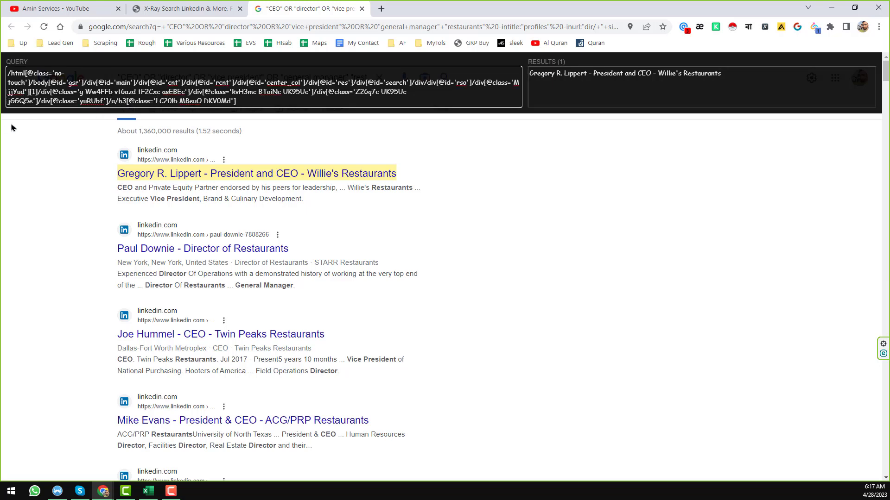
triple_click(227, 83)
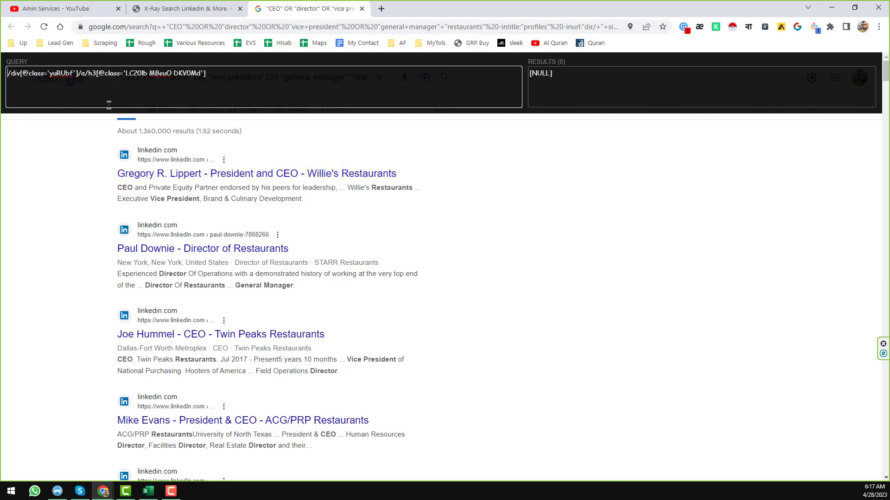
mouse_move(265, 121)
type("/")
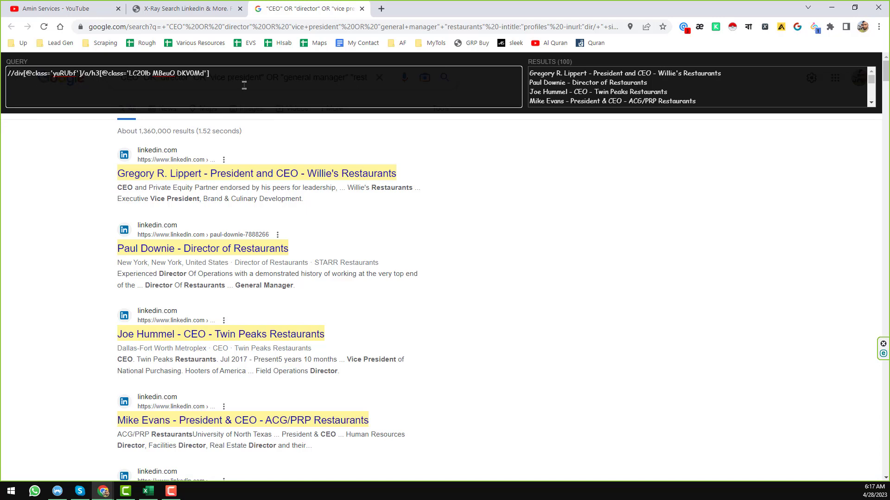
mouse_move(261, 98)
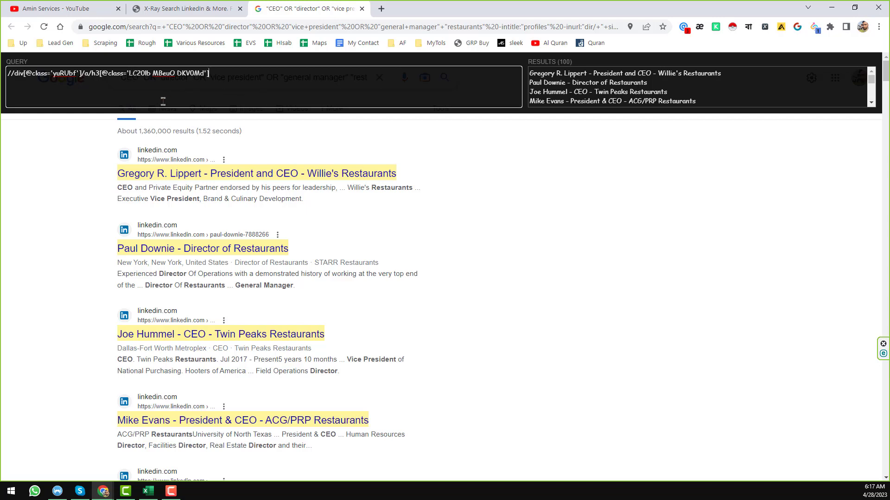
mouse_move(197, 164)
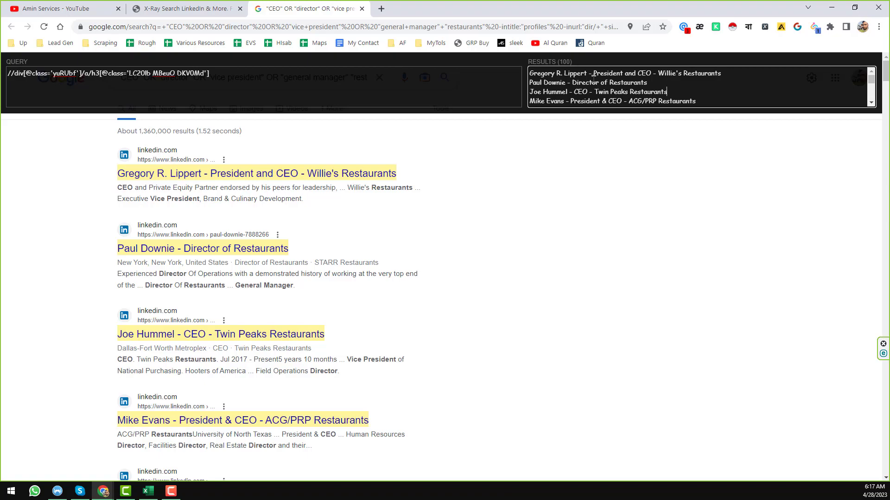
scroll("down", 3)
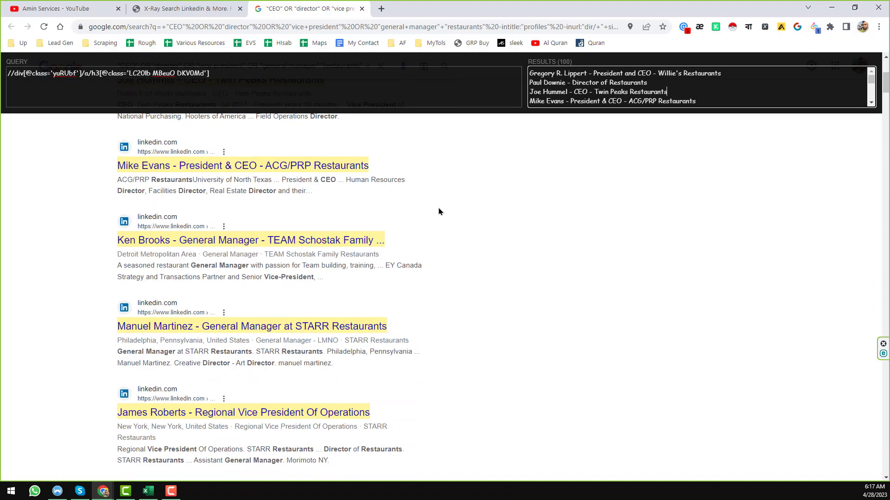
scroll("down", 3)
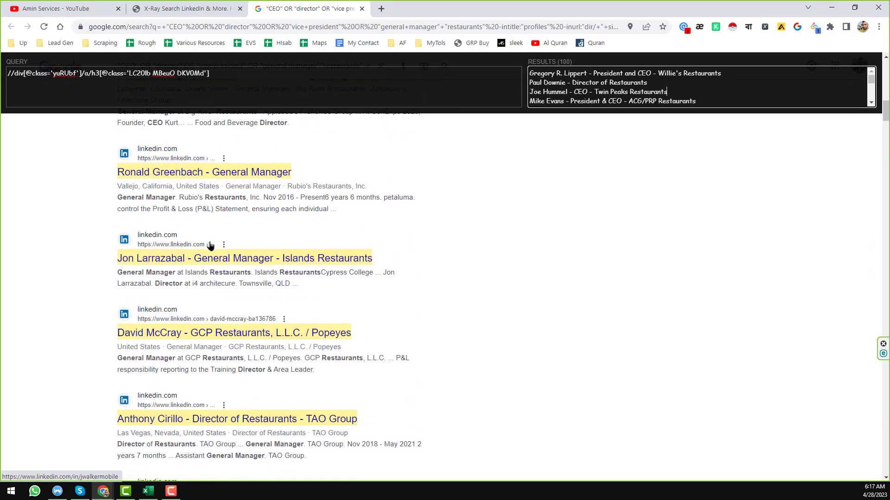
scroll("down", 3)
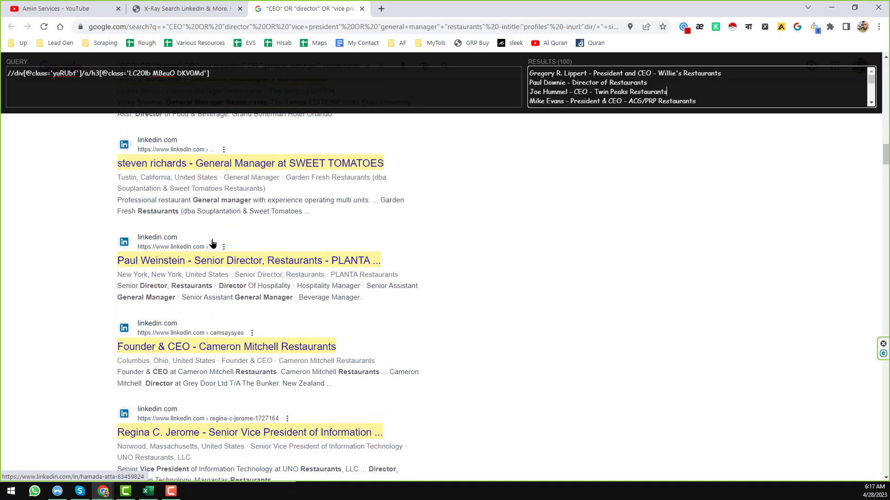
scroll("up", 3)
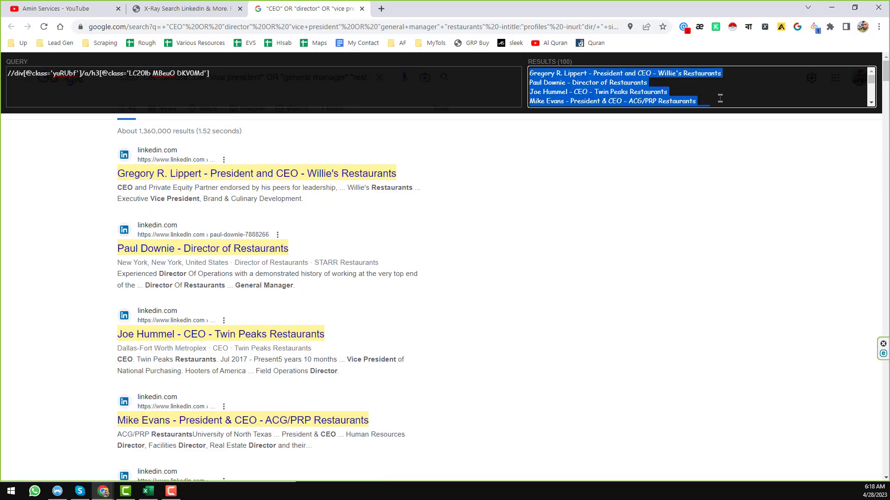
- Paste the 100 scraped profile titles into Excel starting at cell C2
left_click(147, 491)
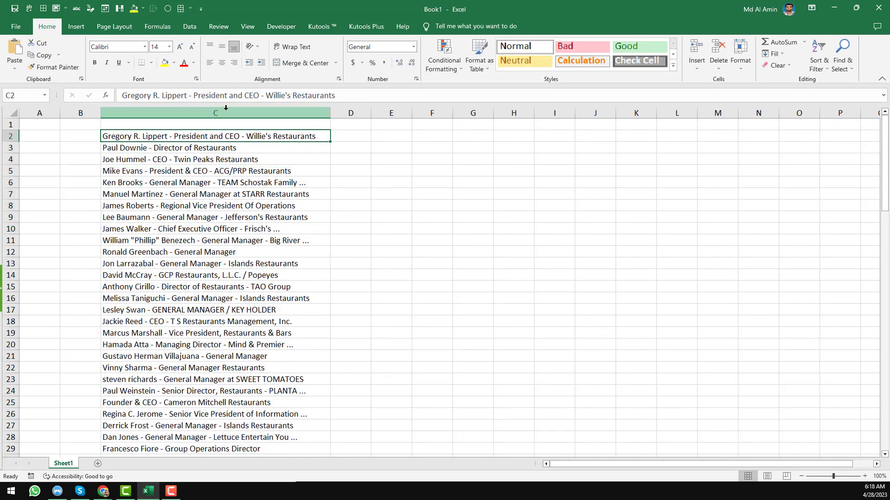
left_click(215, 112)
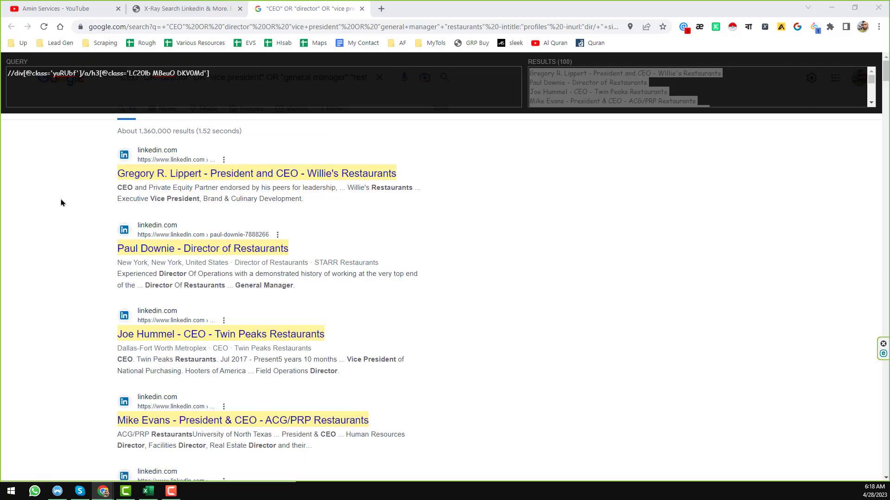
mouse_move(180, 258)
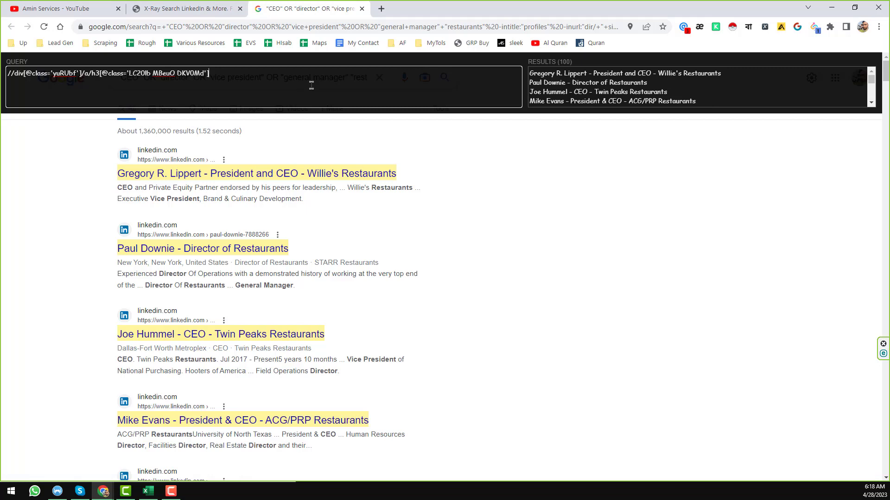
type("/../@")
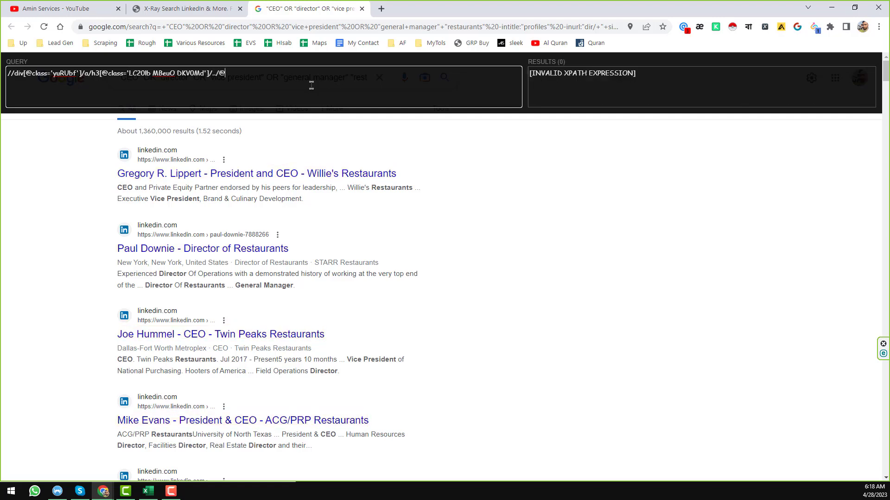
type("href")
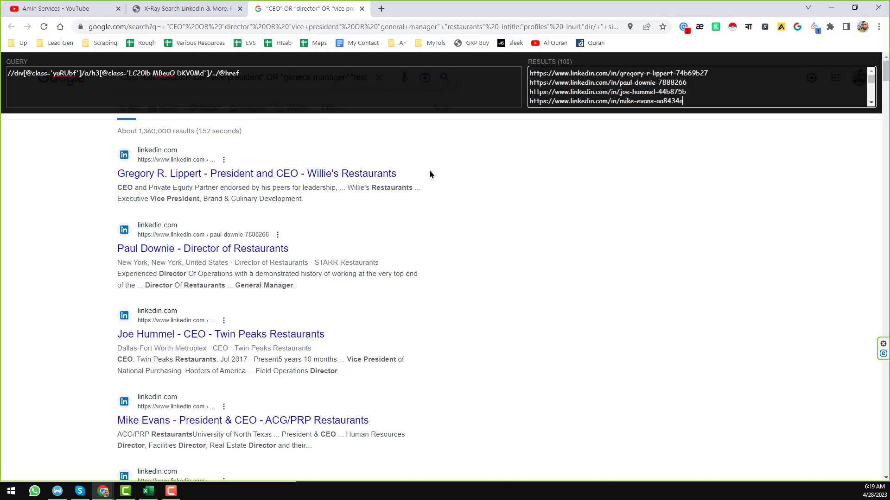
mouse_move(740, 99)
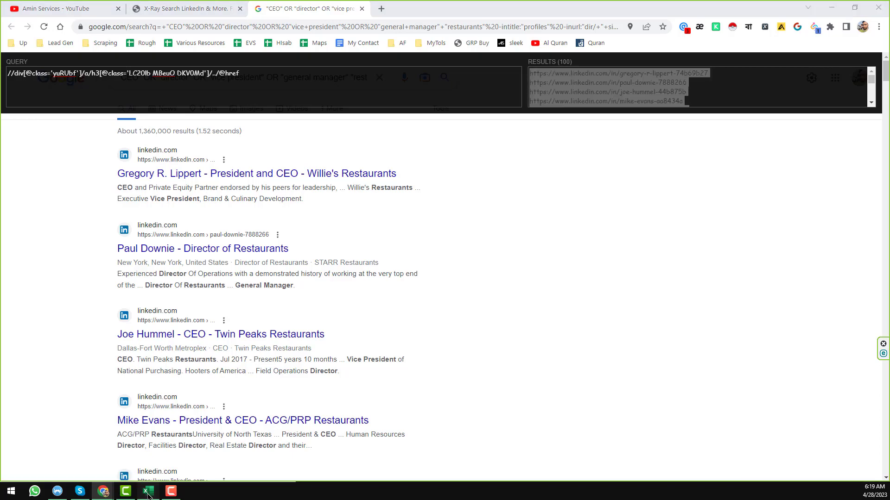
- Paste the 100 profile URLs into Excel starting at cell D2, beside their titles
left_click(169, 491)
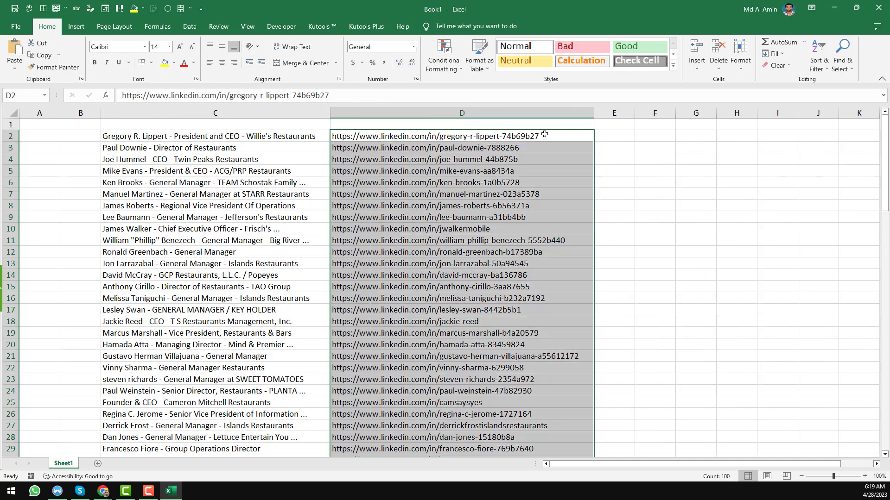
left_click(461, 113)
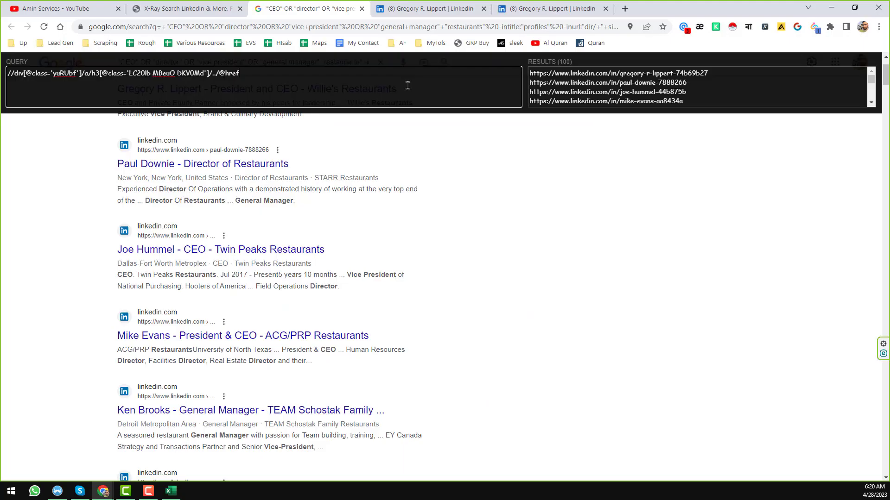
scroll("down", 3)
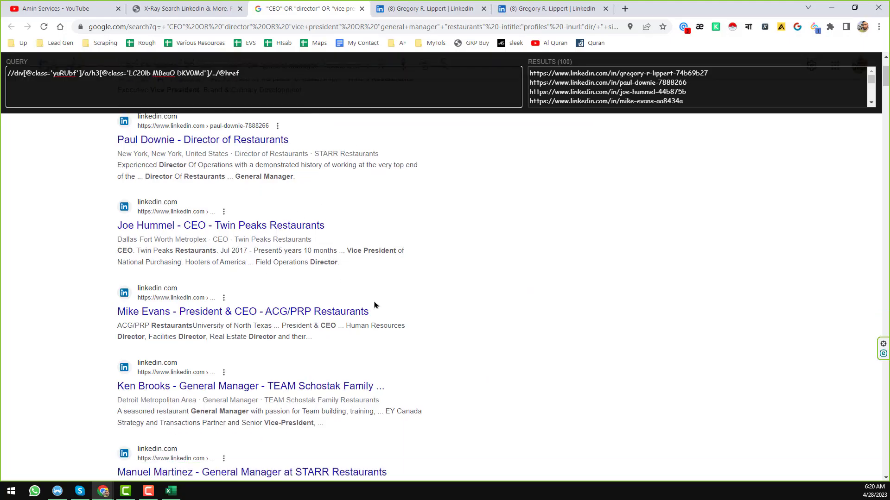
scroll("down", 3)
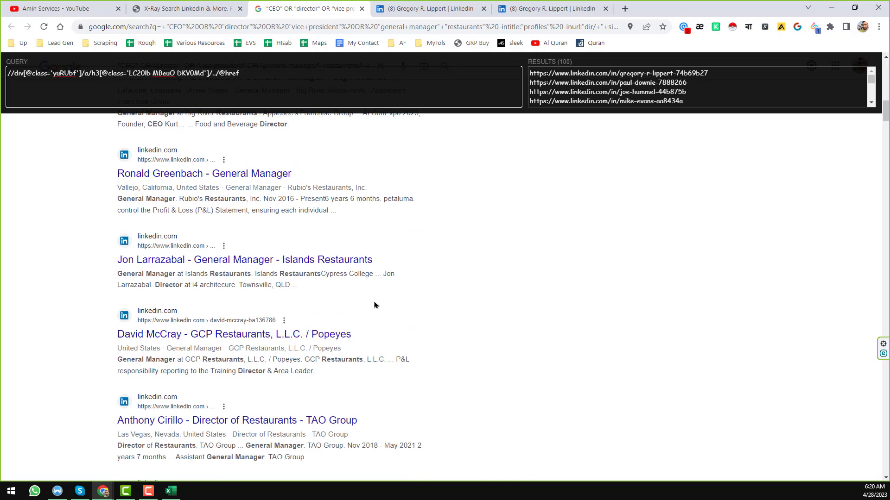
scroll("down", 3)
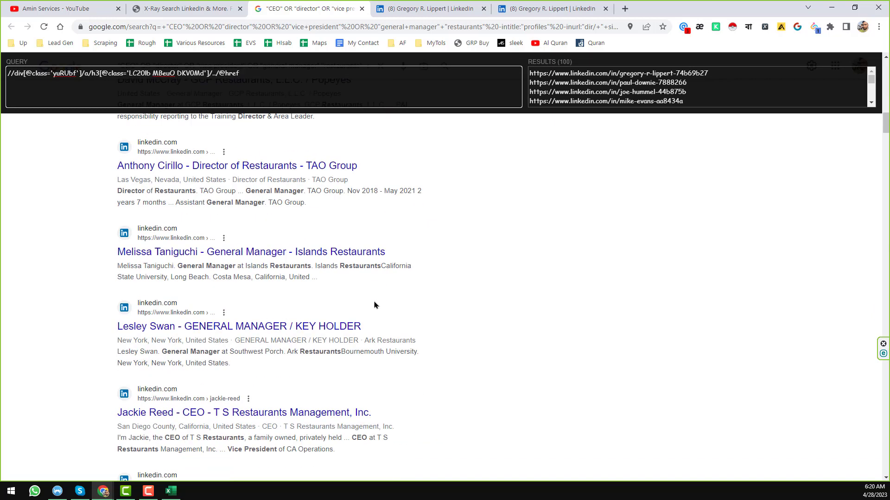